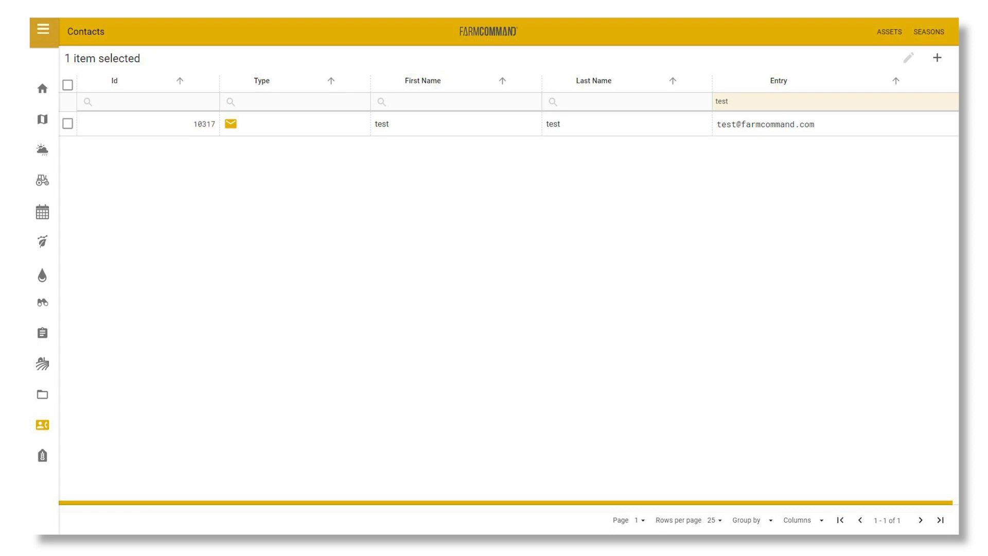
click(913, 56)
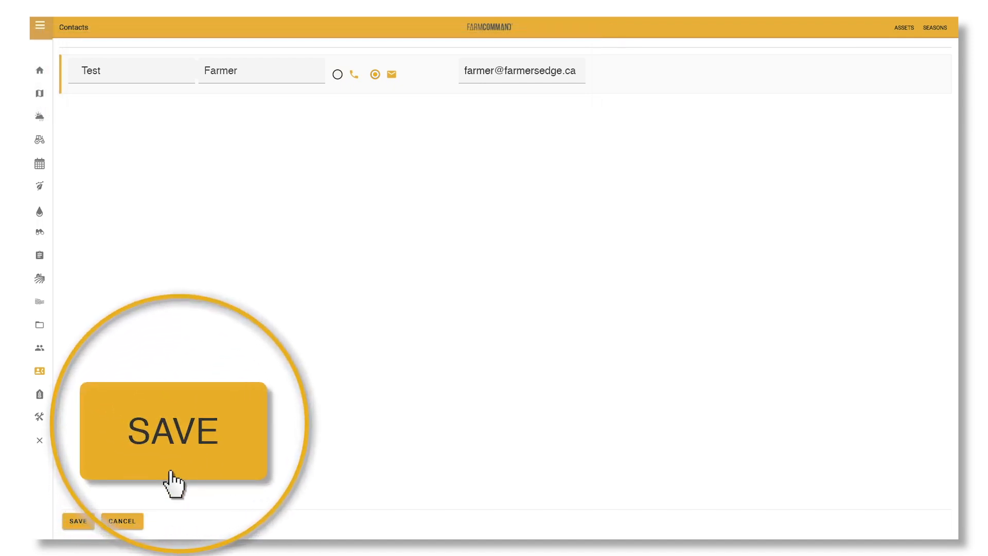
click(77, 521)
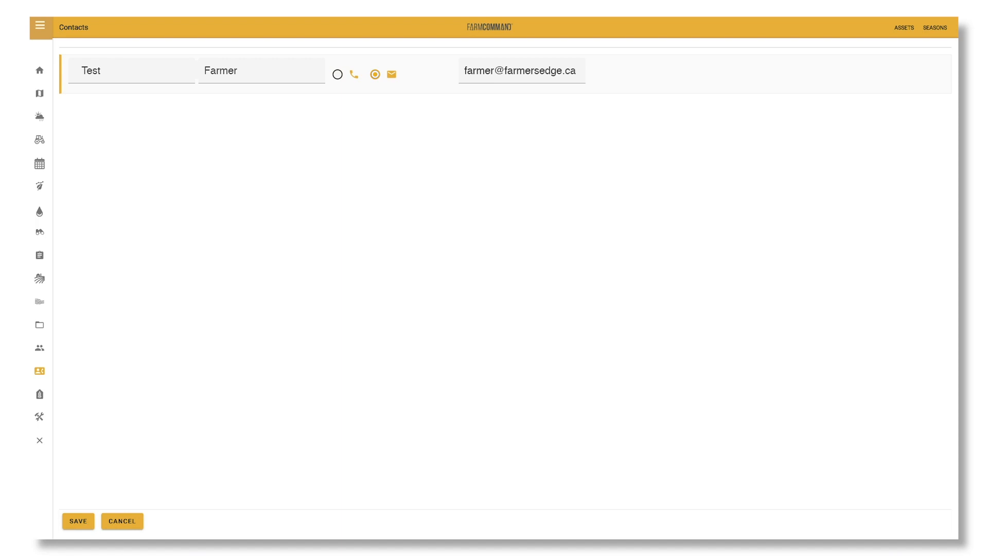
- Go back to the Dashboard and open the 2020 notification settings from the bell icon
click(39, 70)
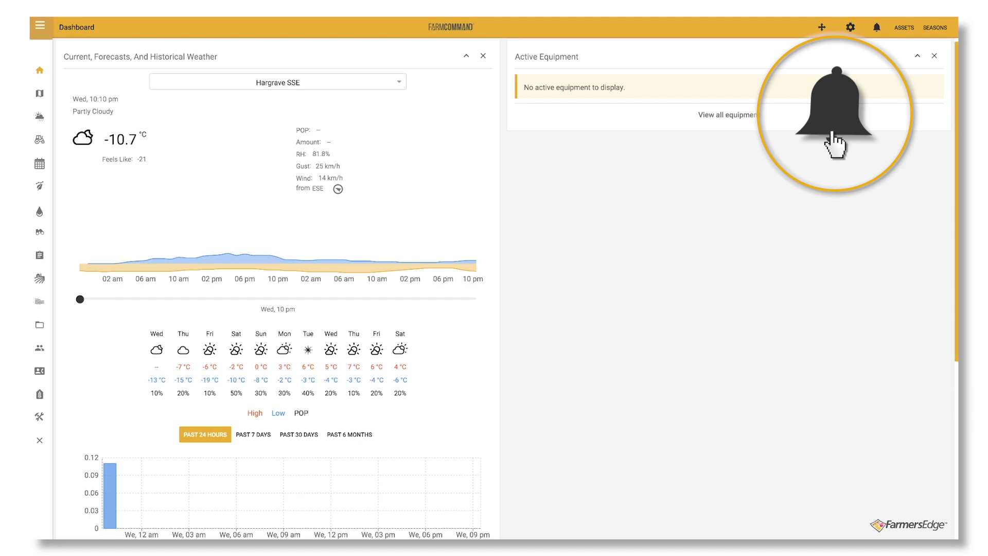
click(874, 27)
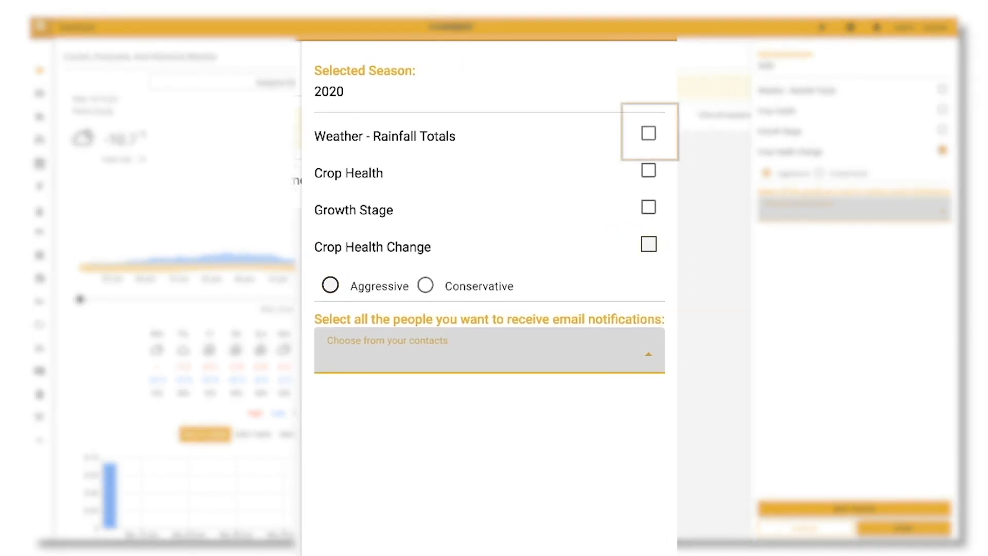
- Enable Weather - Rainfall Totals, Crop Health, Growth Stage and Crop Health Change alerts
click(647, 132)
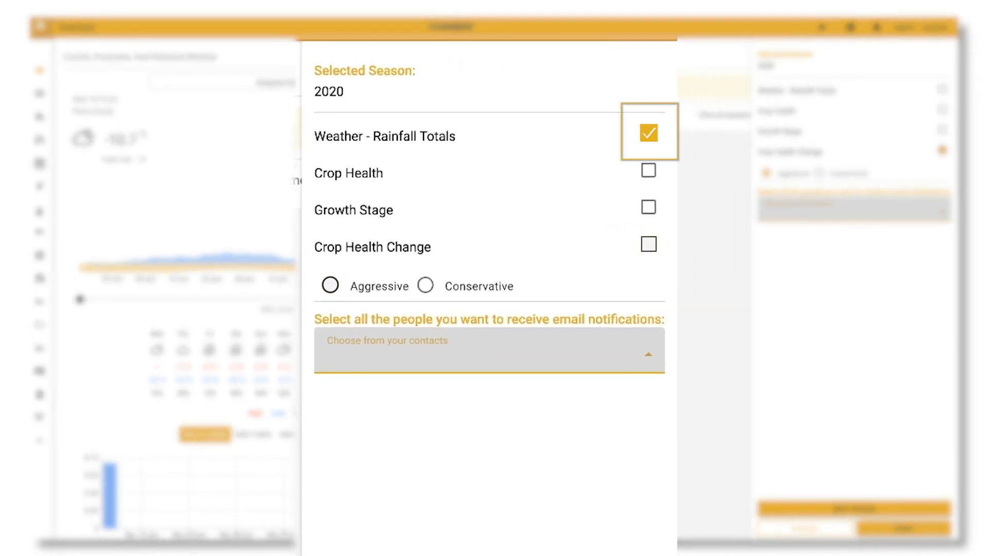
click(649, 171)
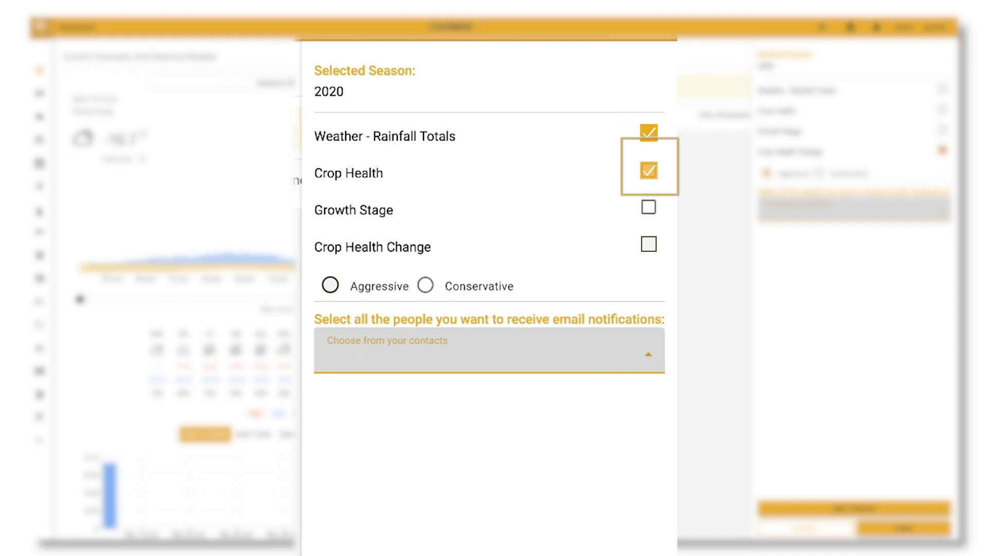
click(649, 207)
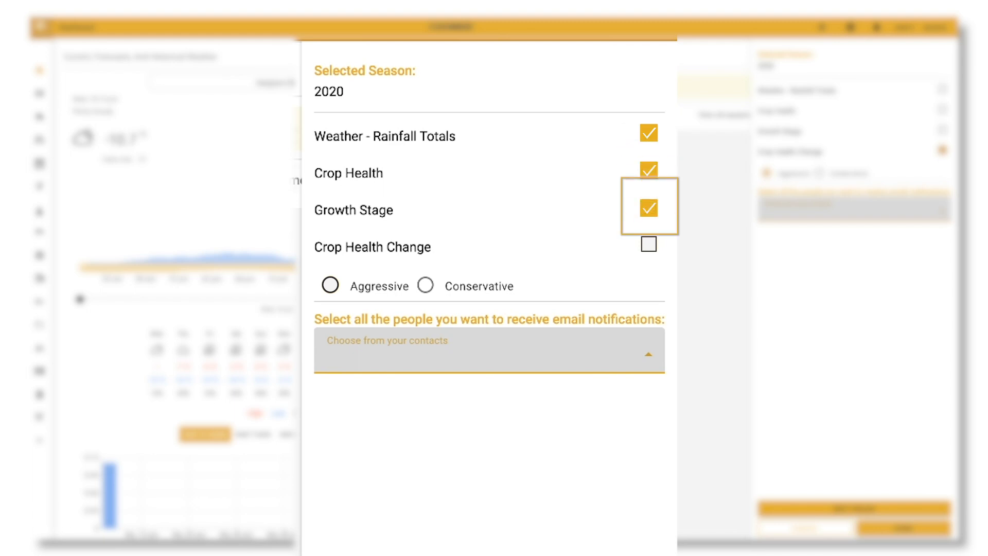
click(649, 244)
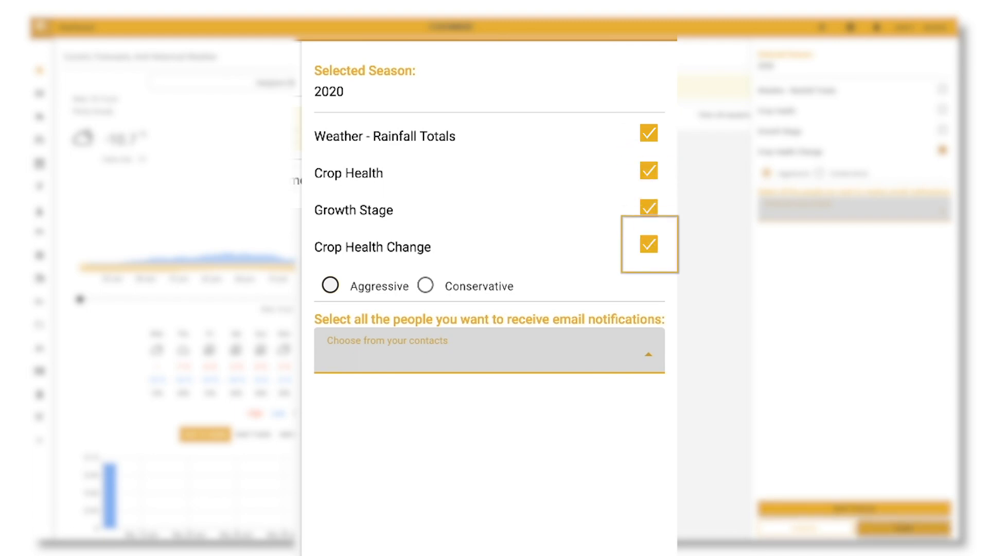
- Set crop health change sensitivity to Conservative and start choosing email recipients
click(330, 286)
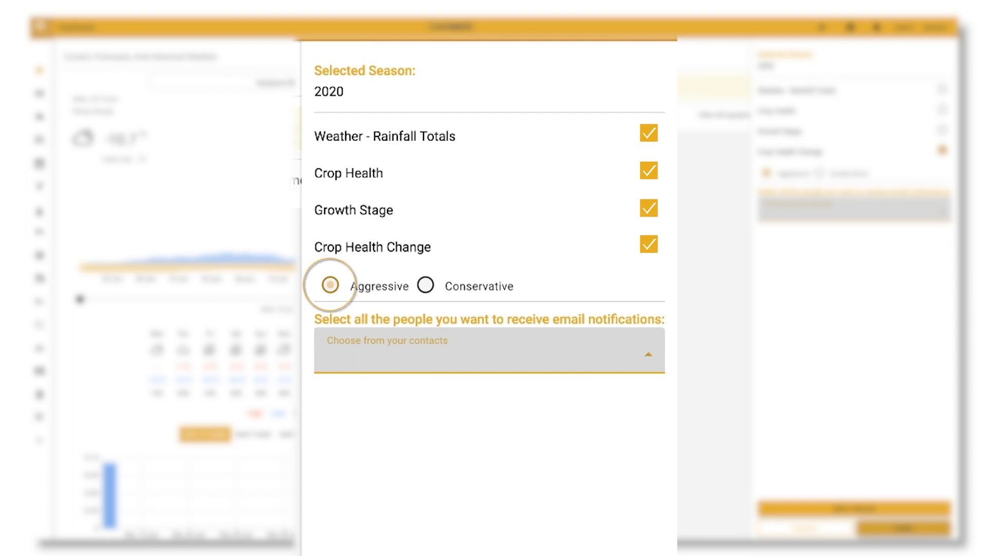
click(425, 286)
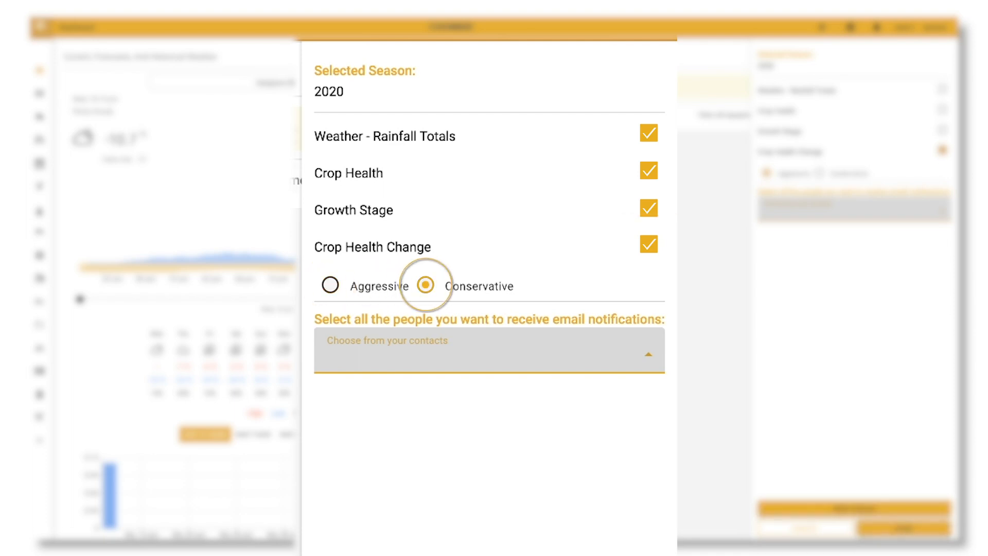
click(329, 285)
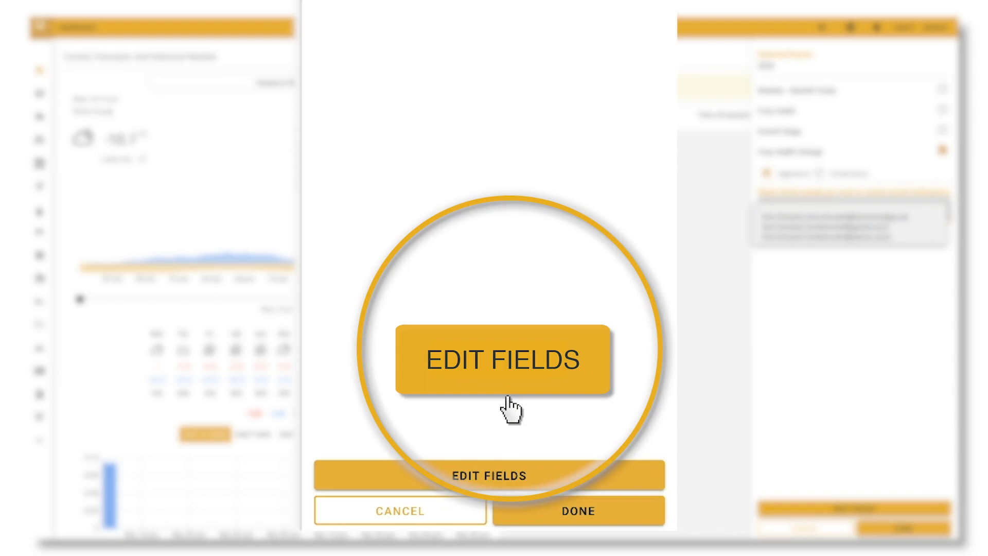
- Start editing the notification fields with EDIT FIELDS
click(491, 475)
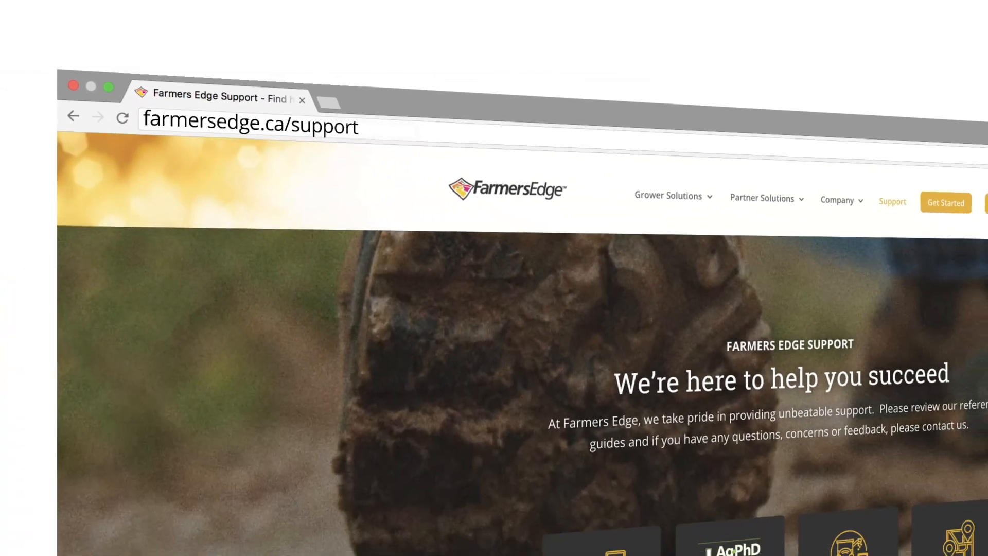
- Scroll the Farmers Edge support page down to the reference guides and Video Library
scroll(down, 3)
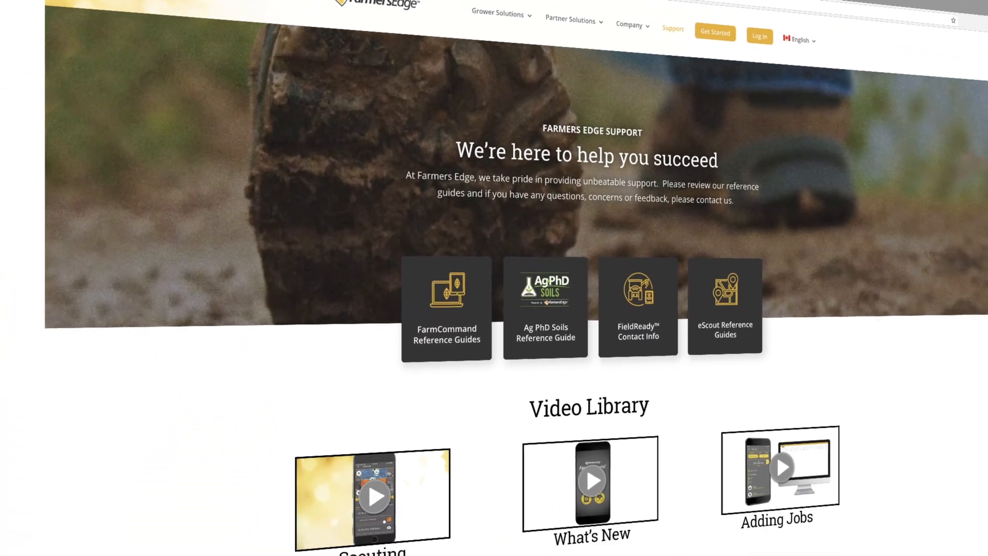